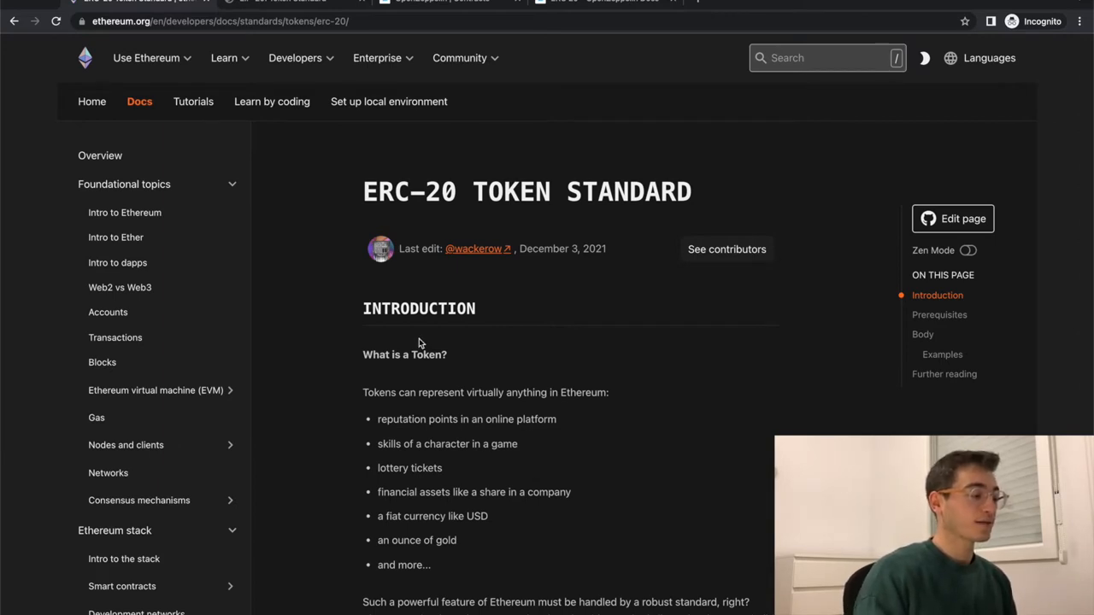
{"action": "mouse_move", "coordinate": [466, 386]}
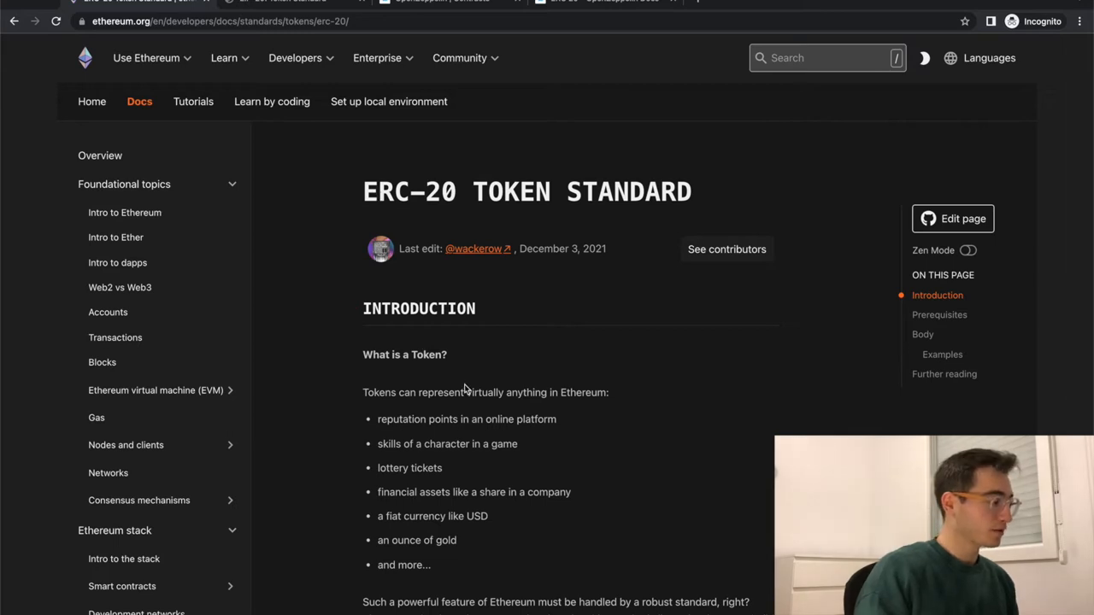
Scroll the EIP-20 Token Standard page back up to its beginning.
{"action": "scroll", "scroll_direction": "down", "scroll_amount": 3}
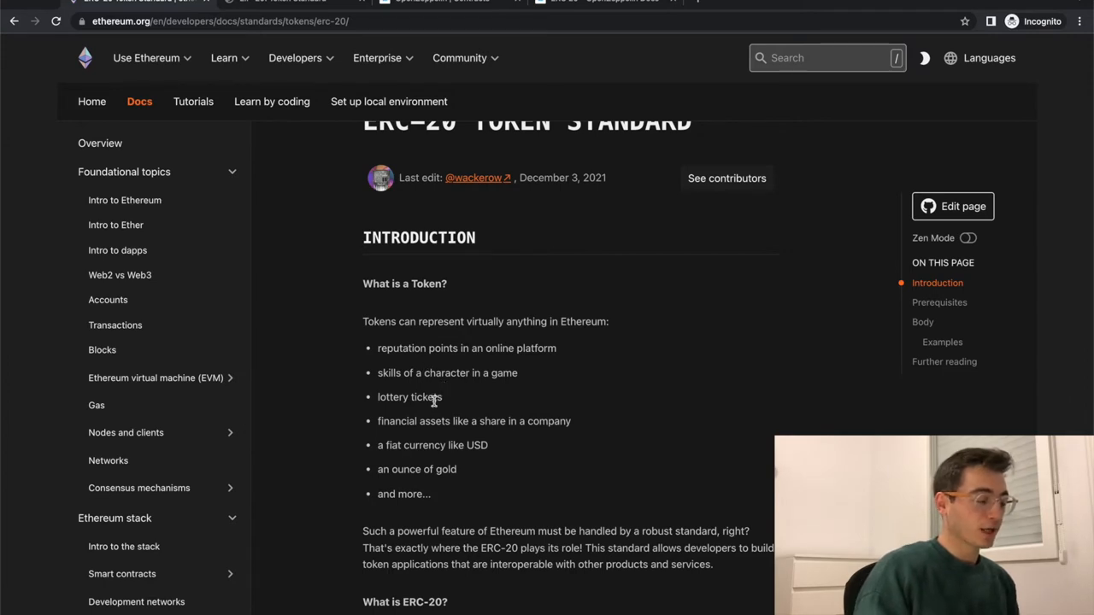
{"action": "mouse_move", "coordinate": [420, 409]}
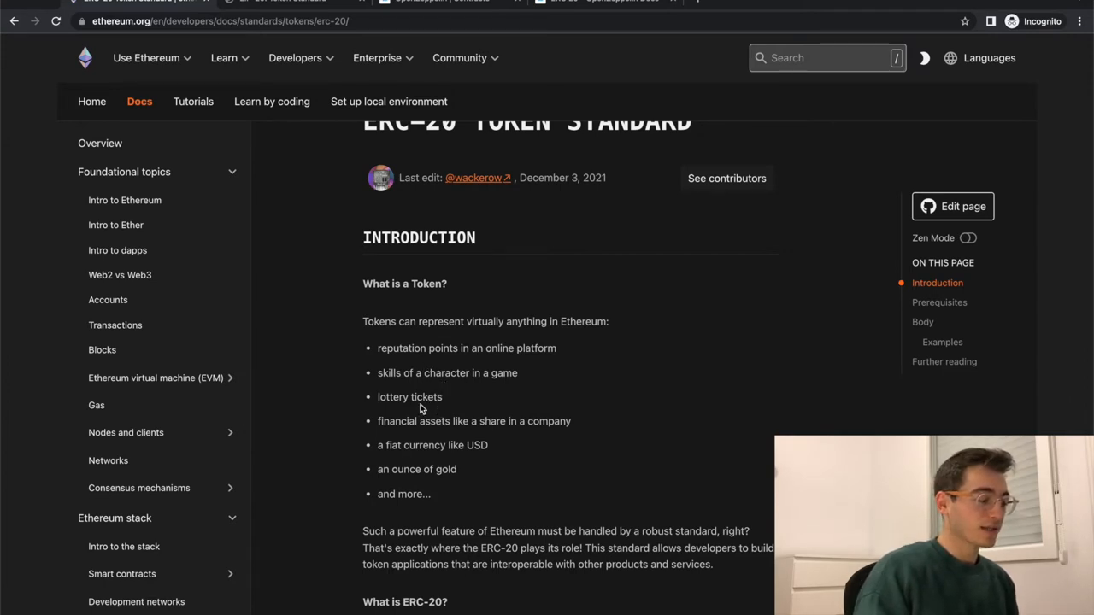
{"action": "mouse_move", "coordinate": [424, 461]}
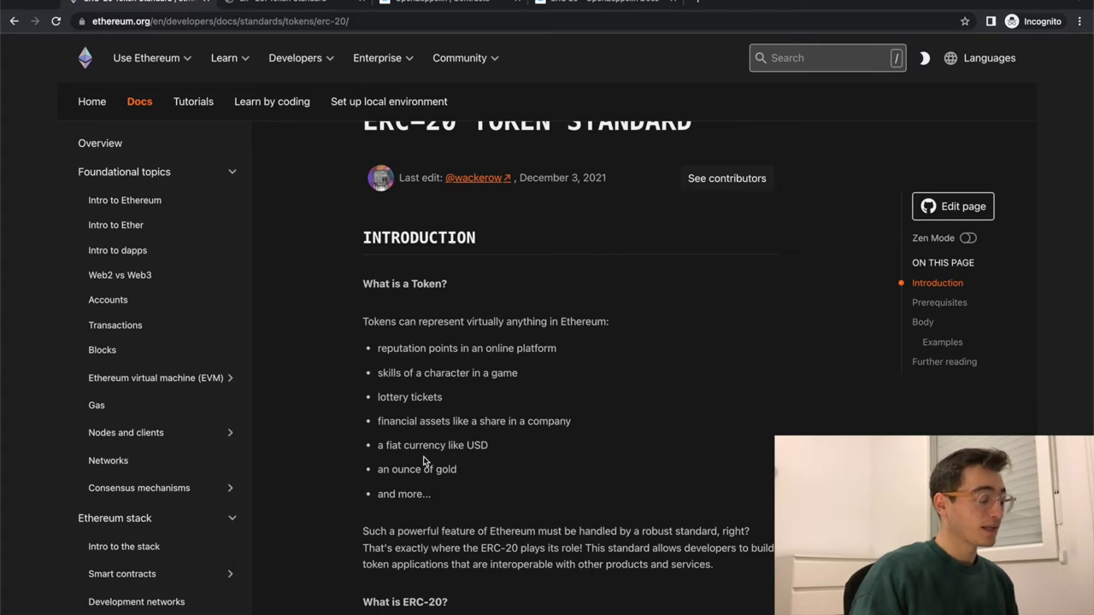
{"action": "mouse_move", "coordinate": [413, 419]}
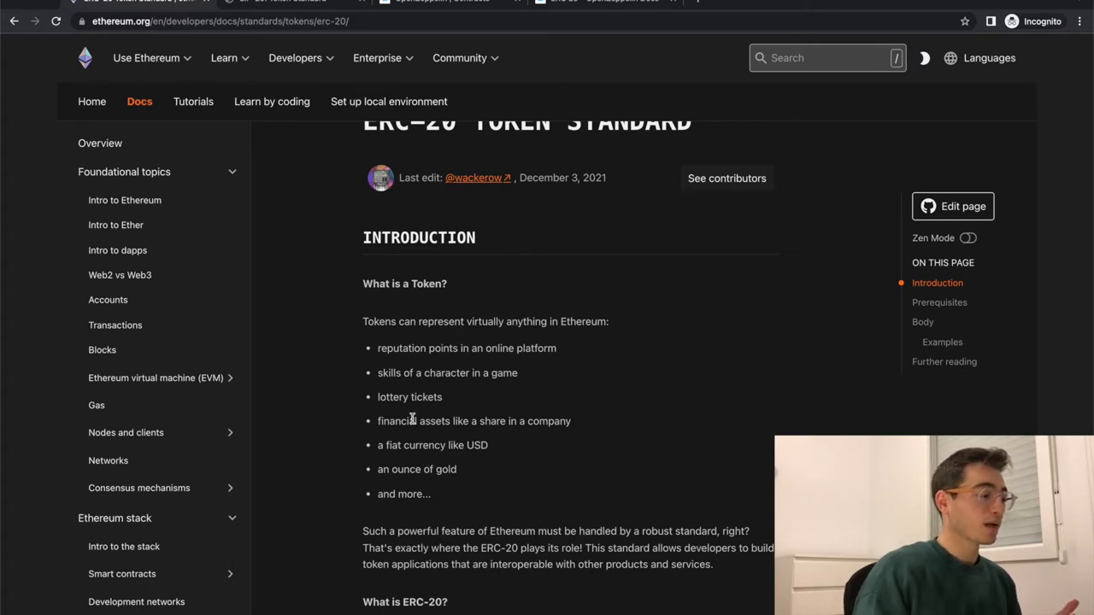
{"action": "scroll", "scroll_direction": "up", "scroll_amount": 3}
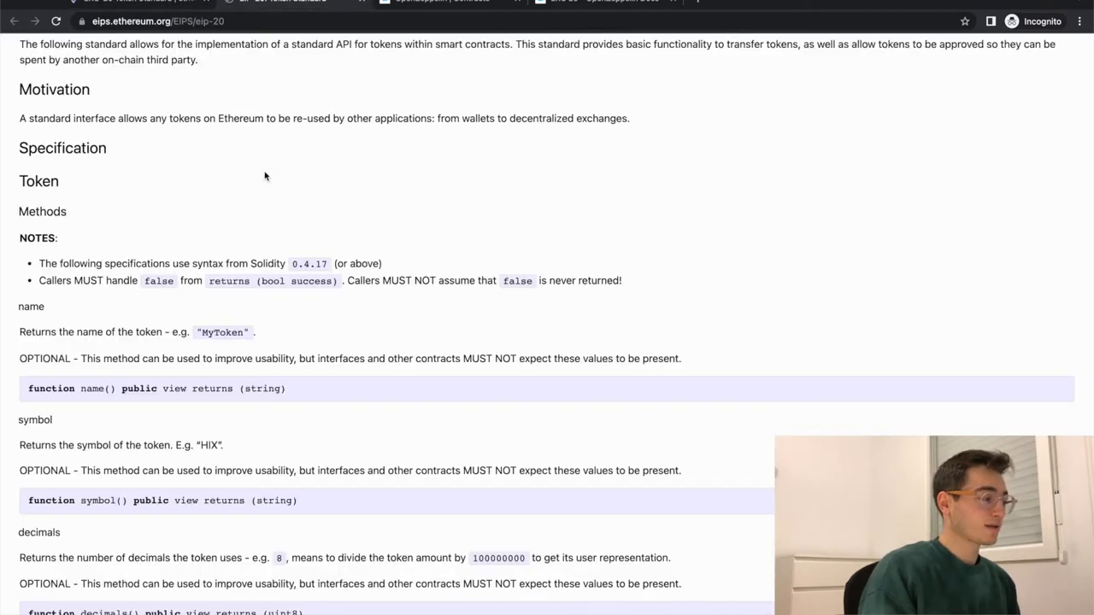
{"action": "scroll", "scroll_direction": "up", "scroll_amount": 3}
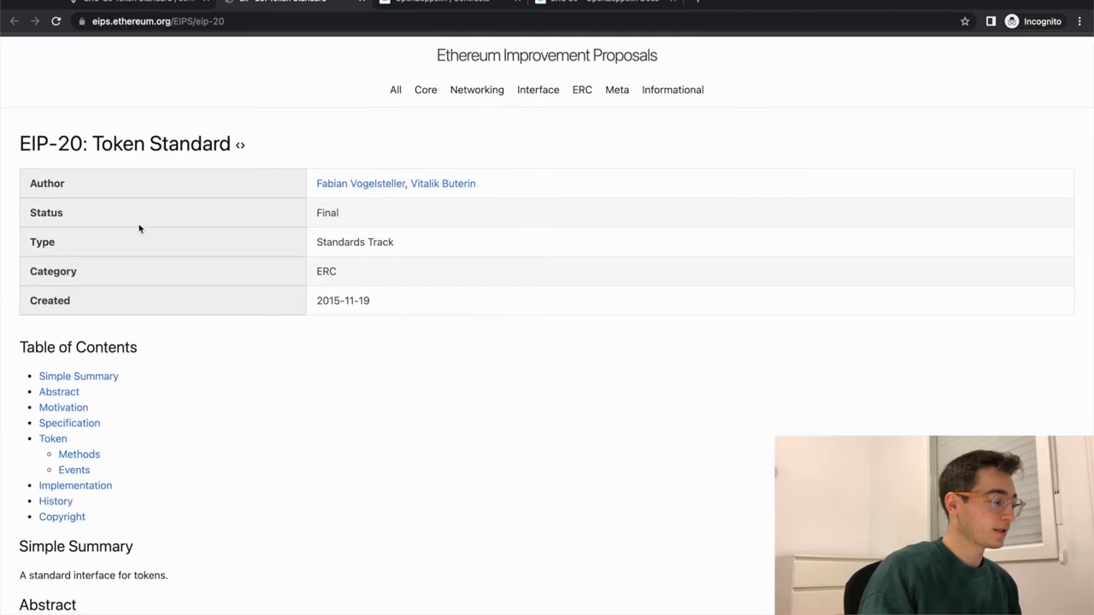
{"action": "scroll", "scroll_direction": "down", "scroll_amount": 3}
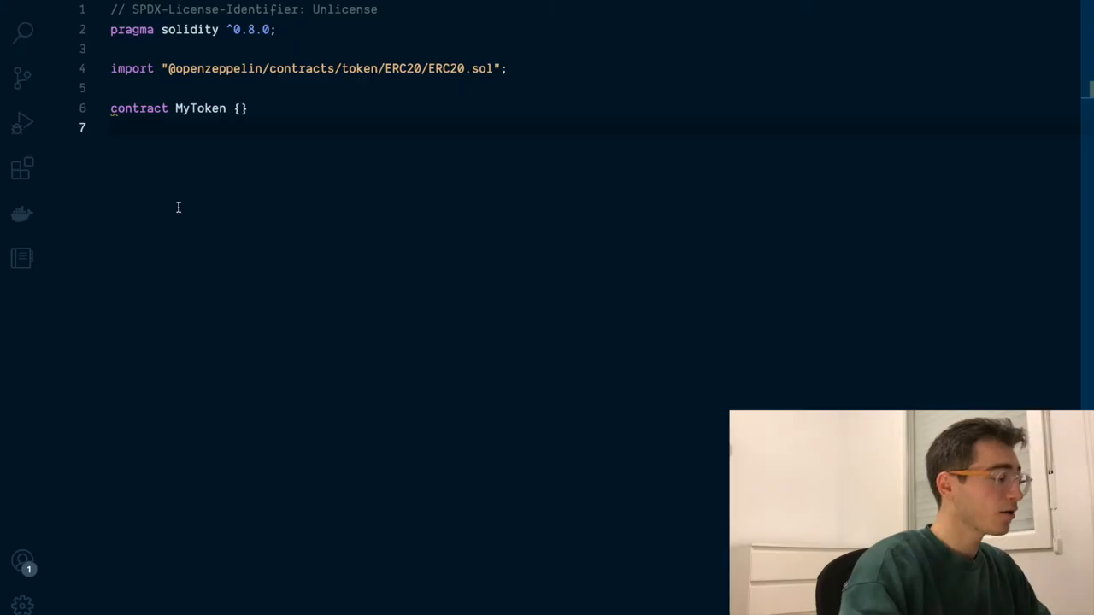
{"action": "mouse_move", "coordinate": [168, 186]}
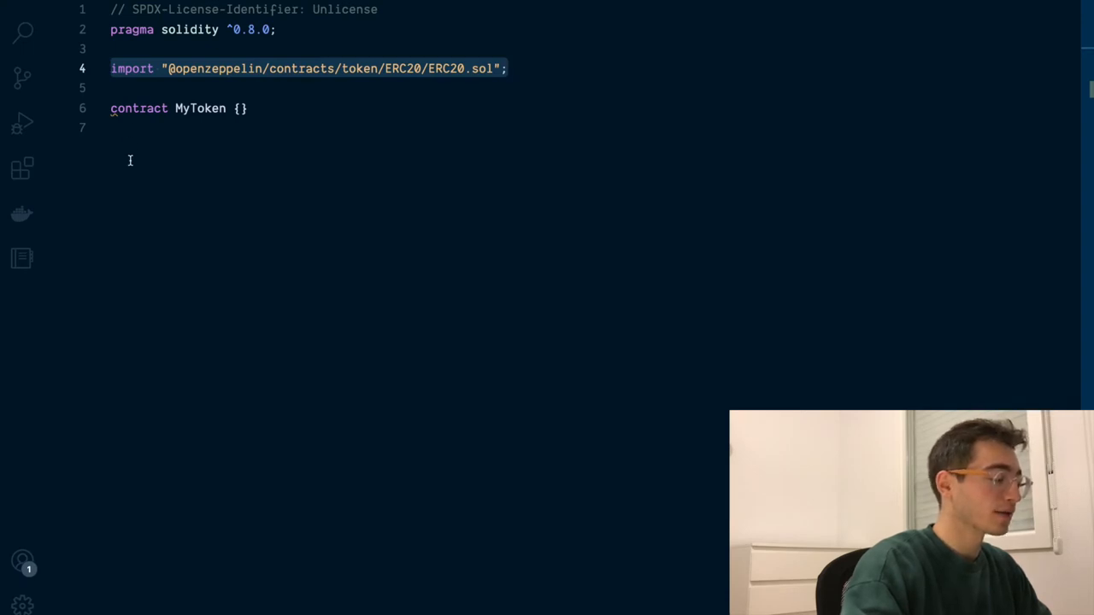
{"action": "mouse_move", "coordinate": [204, 172]}
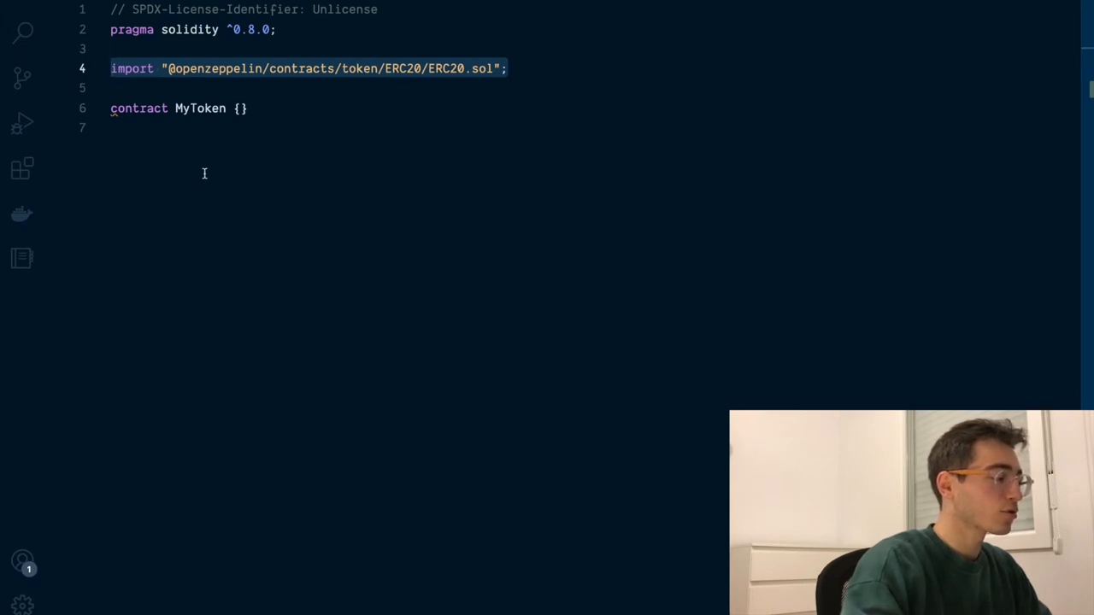
Switch to VS Code to view MyToken's ERC20 import and empty contract body.
{"action": "left_click", "coordinate": [175, 69]}
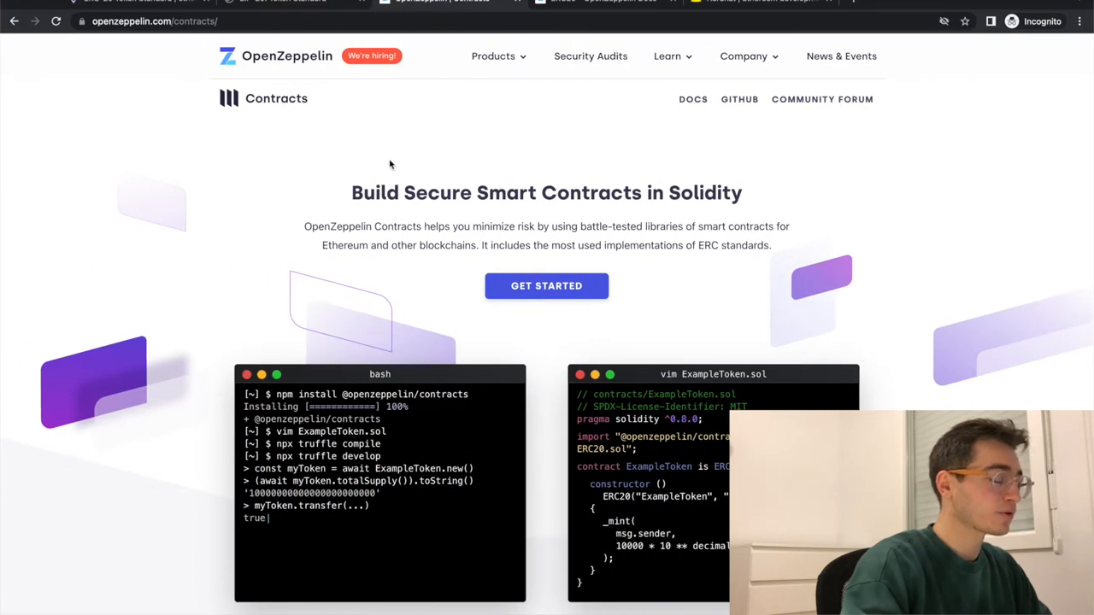
{"action": "mouse_move", "coordinate": [402, 141]}
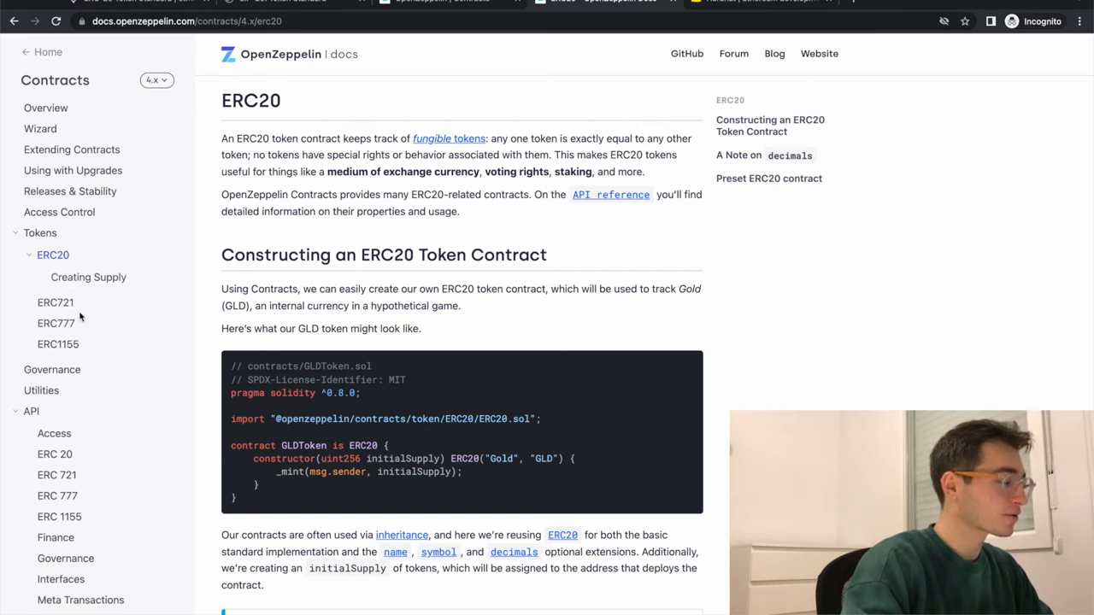
Scroll down the OpenZeppelin ERC20 docs page to the GLDToken example.
{"action": "scroll", "scroll_direction": "down", "scroll_amount": 3}
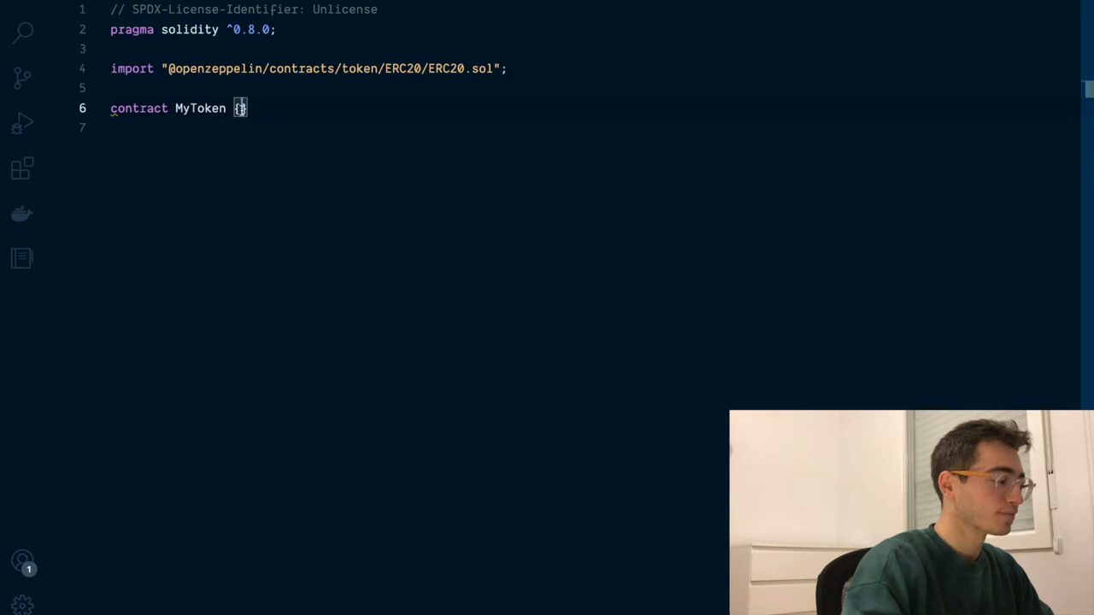
Write constructor() ERC20("My Token", "MTN") {} inside the MyToken contract.
{"action": "type", "text": "construc"}
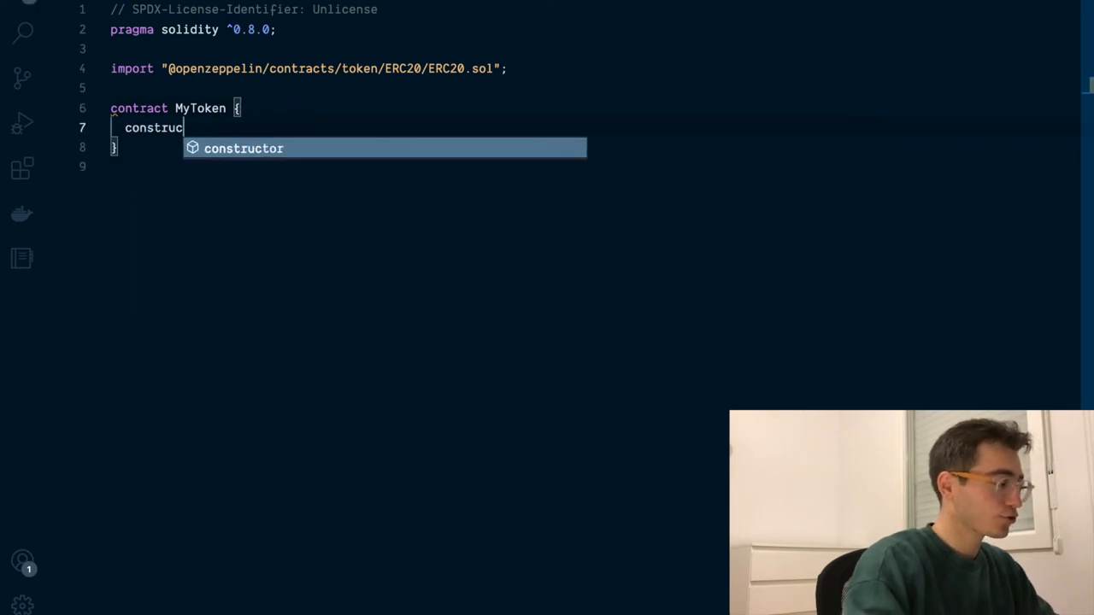
{"action": "type", "text": "tor() {"}
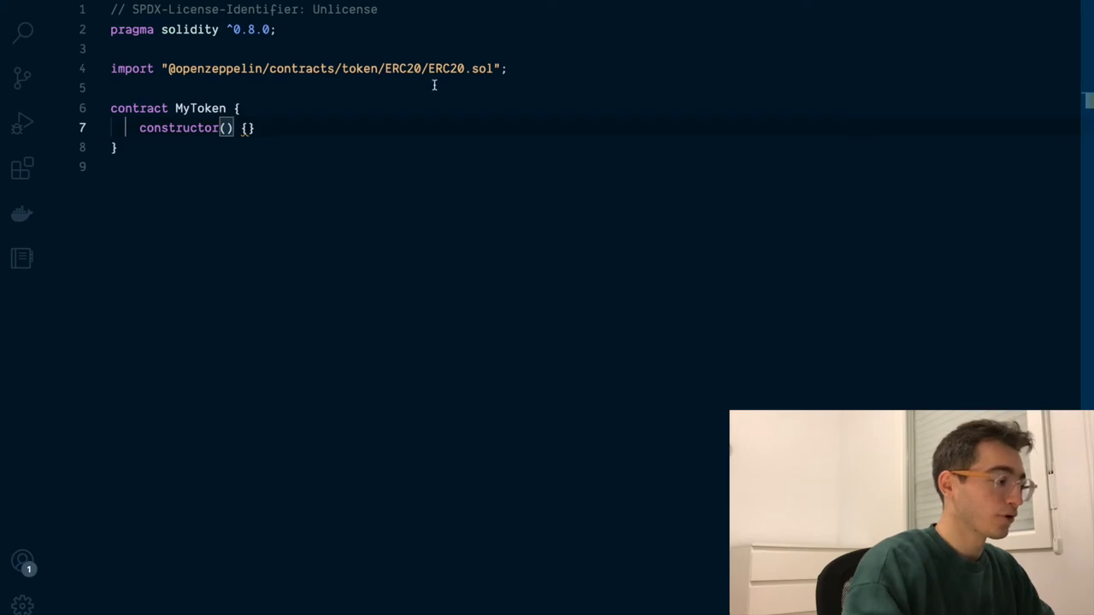
{"action": "mouse_move", "coordinate": [434, 114]}
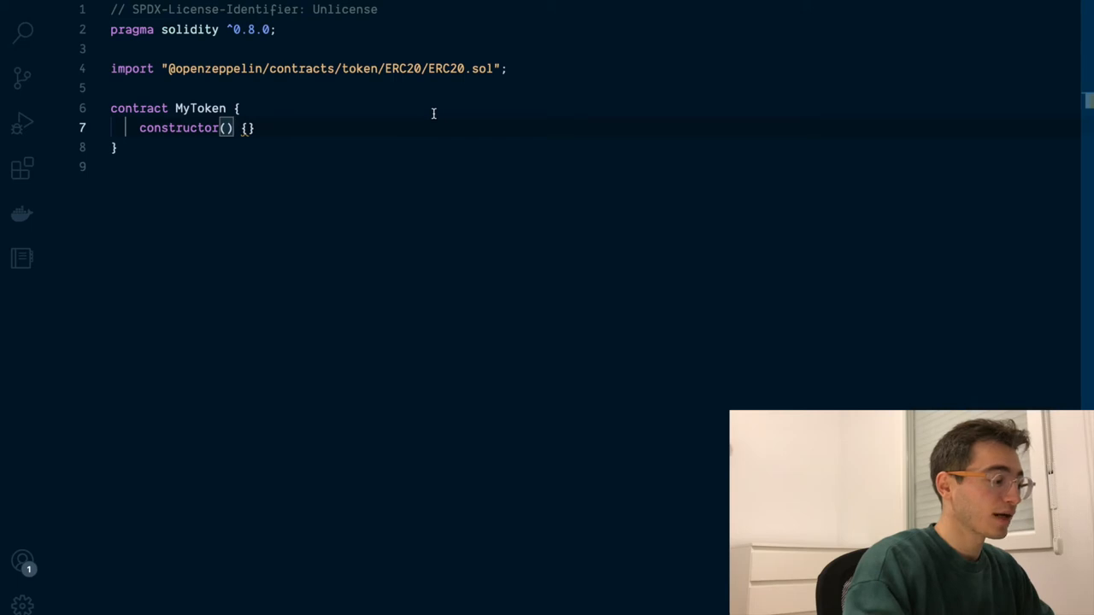
{"action": "type", "text": "ERC20("}
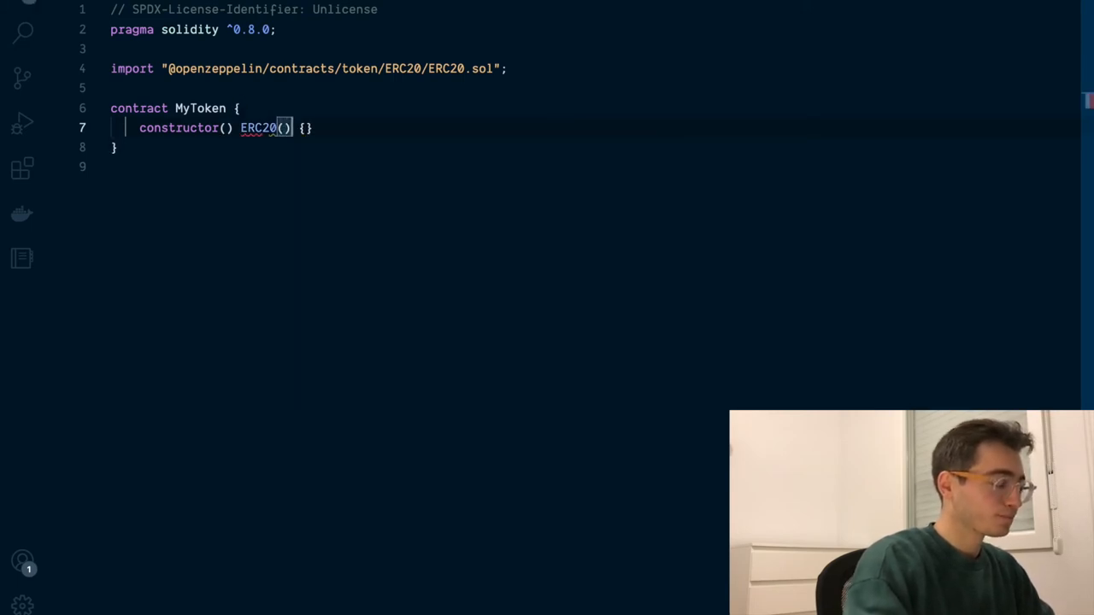
{"action": "type", "text": "\"\""}
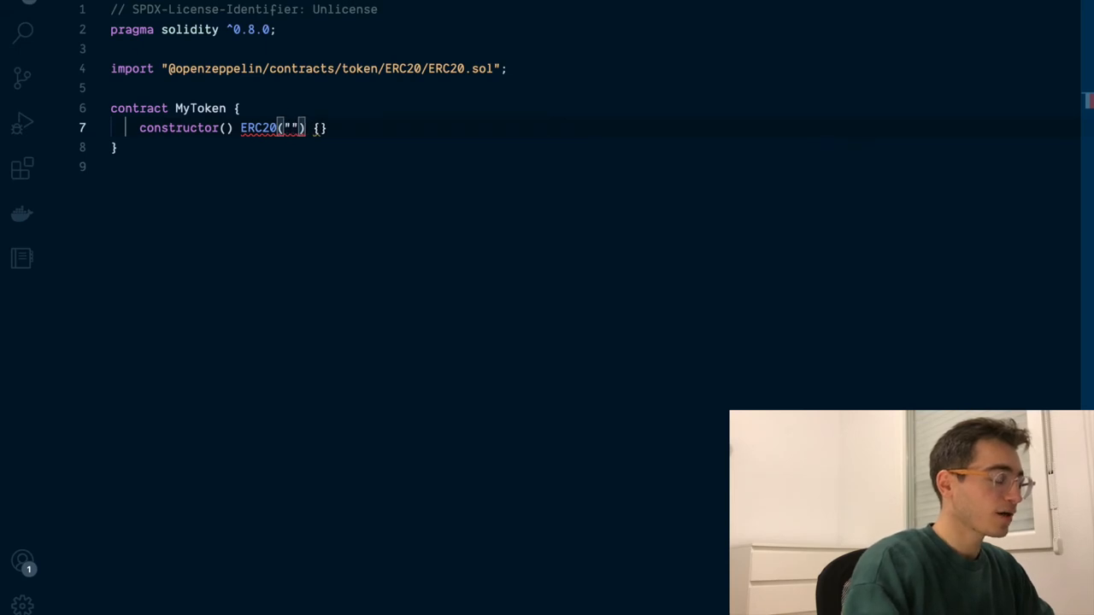
{"action": "type", "text": ", \"\""}
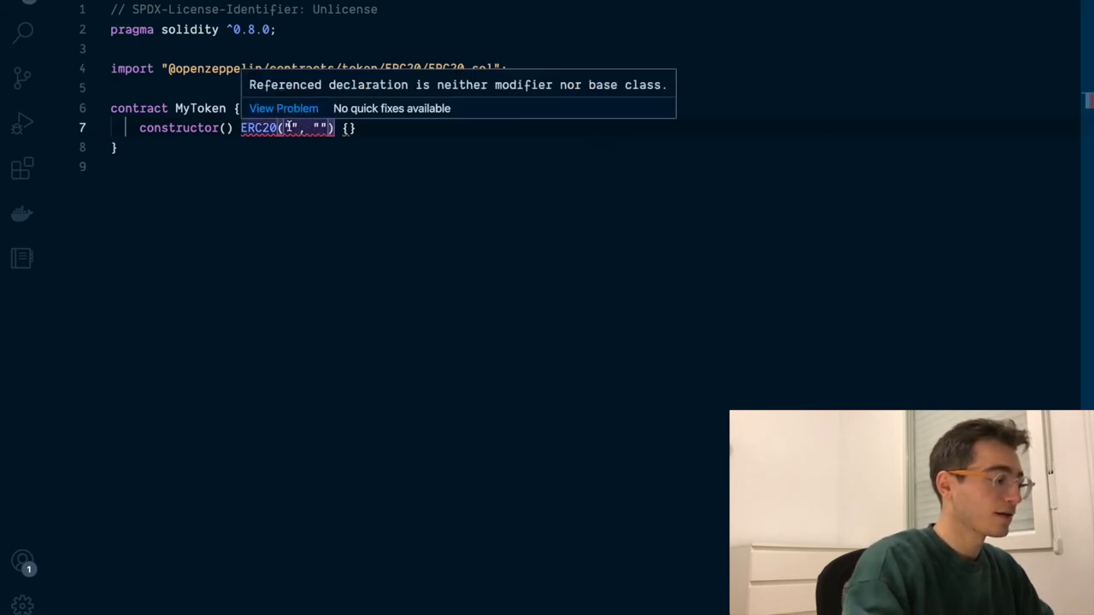
{"action": "type", "text": "My Token"}
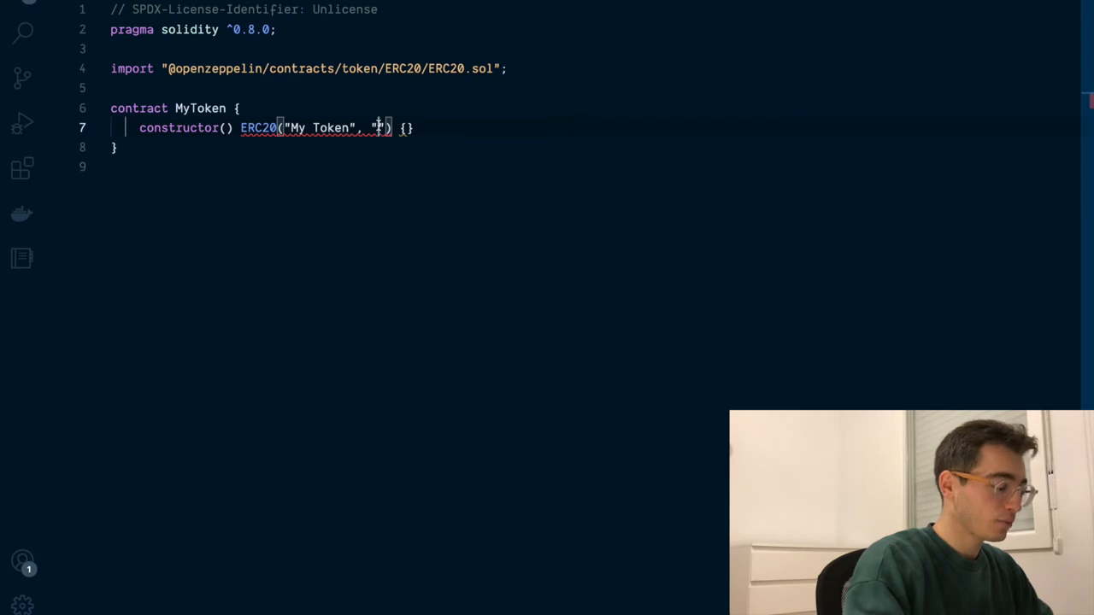
{"action": "type", "text": "MT"}
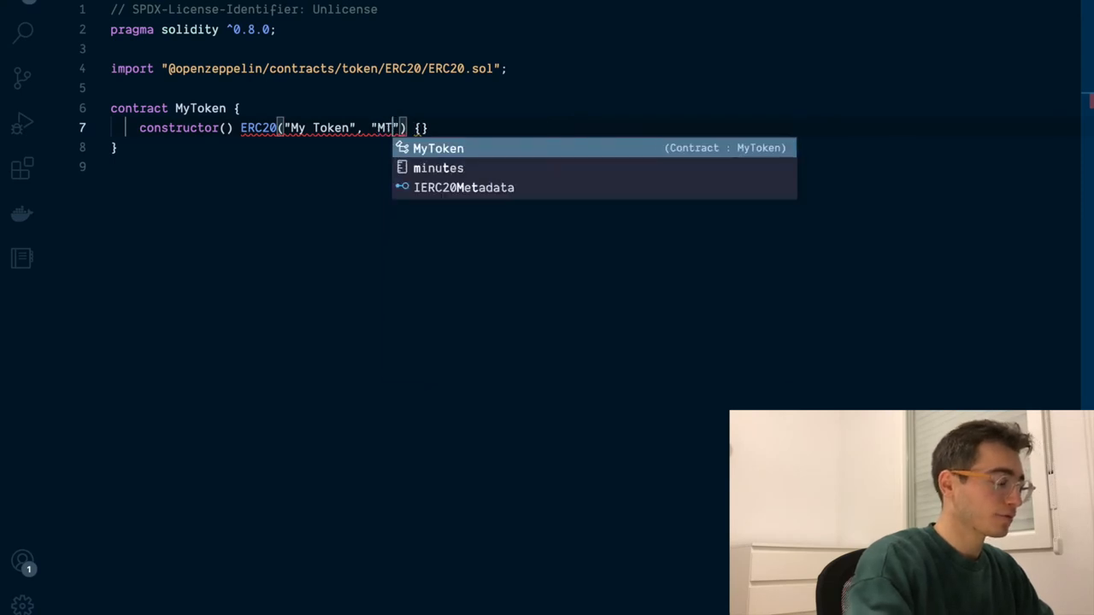
{"action": "type", "text": "N"}
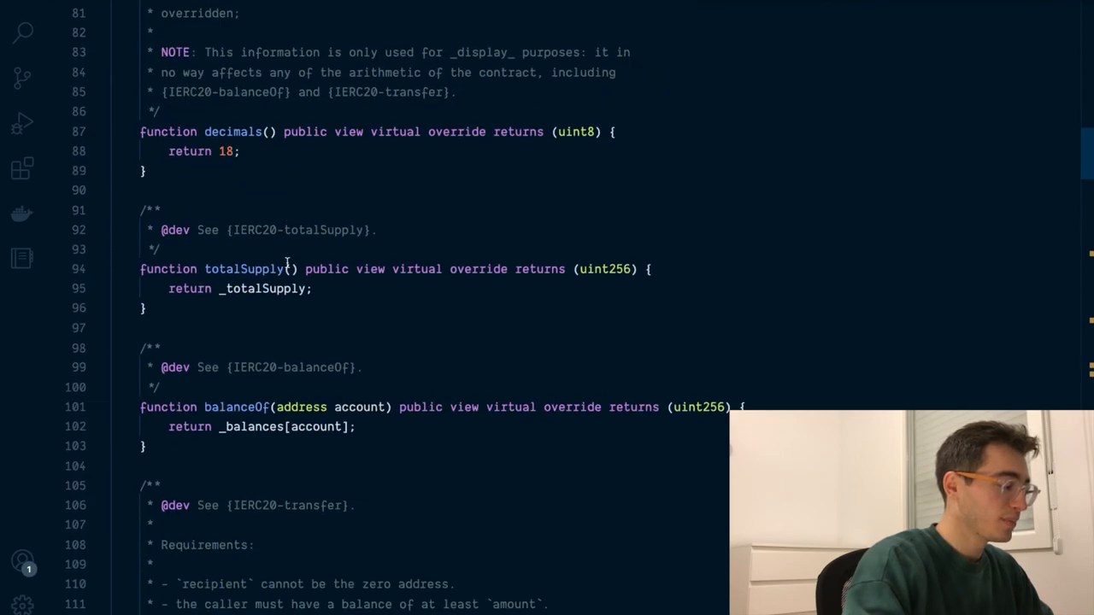
Scroll through ERC20.sol, highlighting the balanceOf function.
{"action": "scroll", "scroll_direction": "down", "scroll_amount": 3}
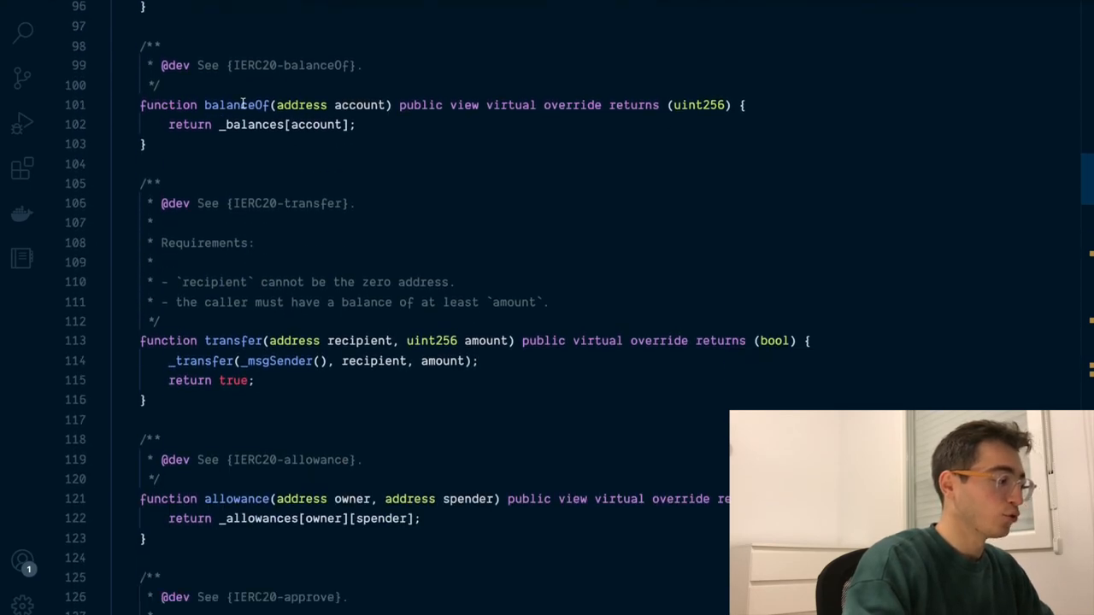
{"action": "double_click", "coordinate": [238, 104]}
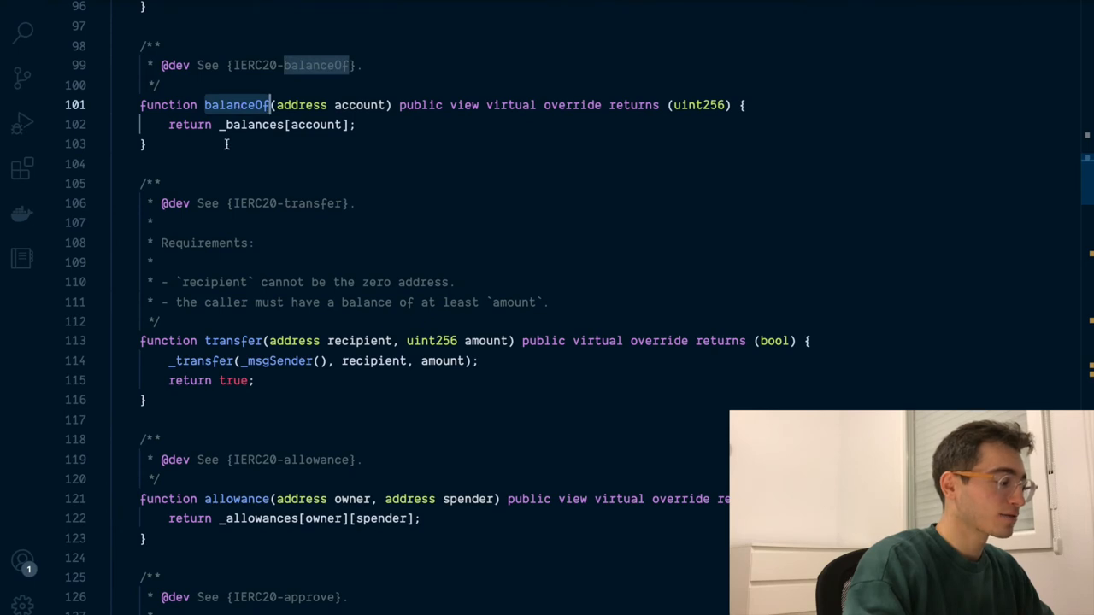
{"action": "mouse_move", "coordinate": [244, 243]}
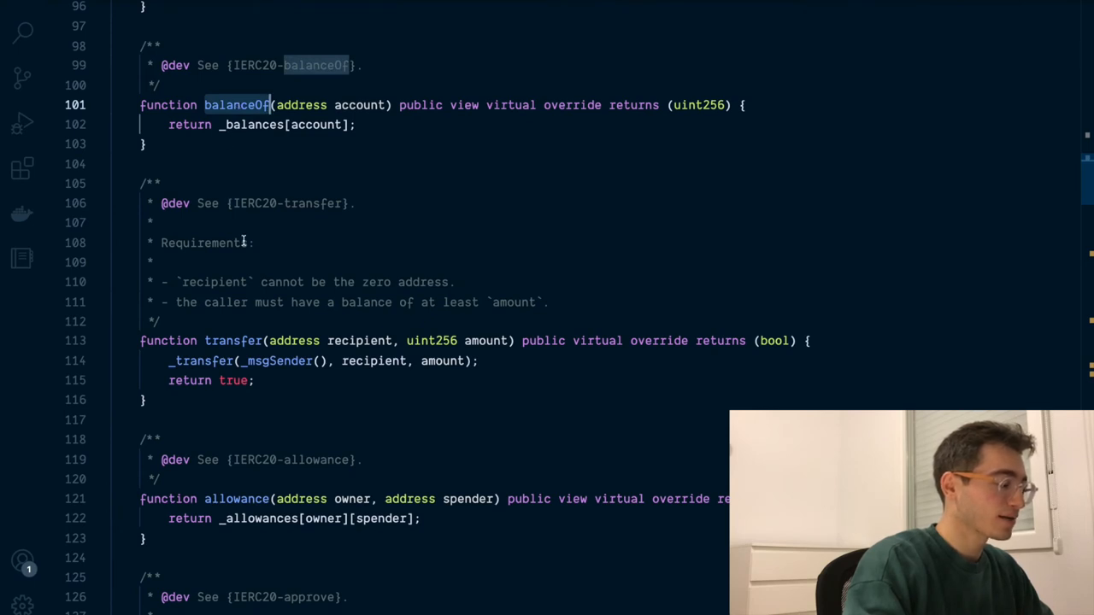
{"action": "scroll", "scroll_direction": "down", "scroll_amount": 3}
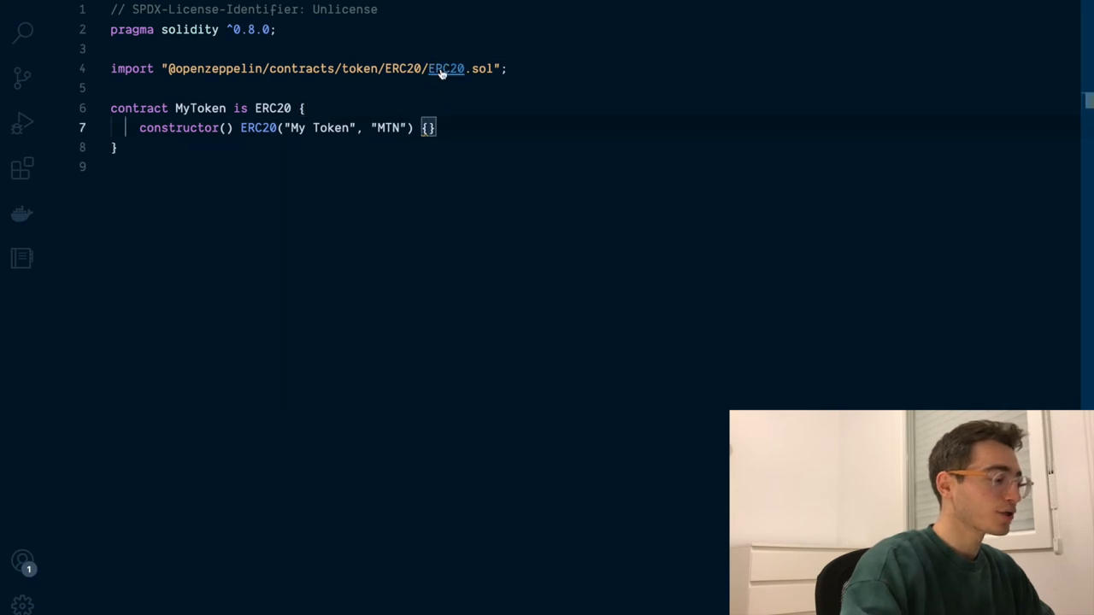
{"action": "left_click", "coordinate": [445, 68]}
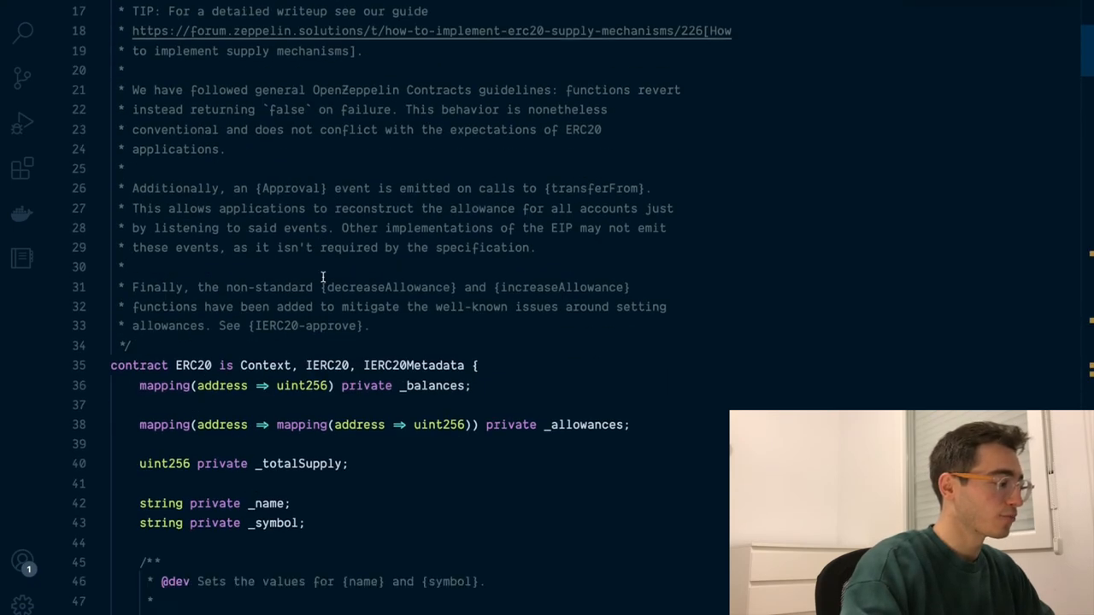
{"action": "scroll", "scroll_direction": "down", "scroll_amount": 3}
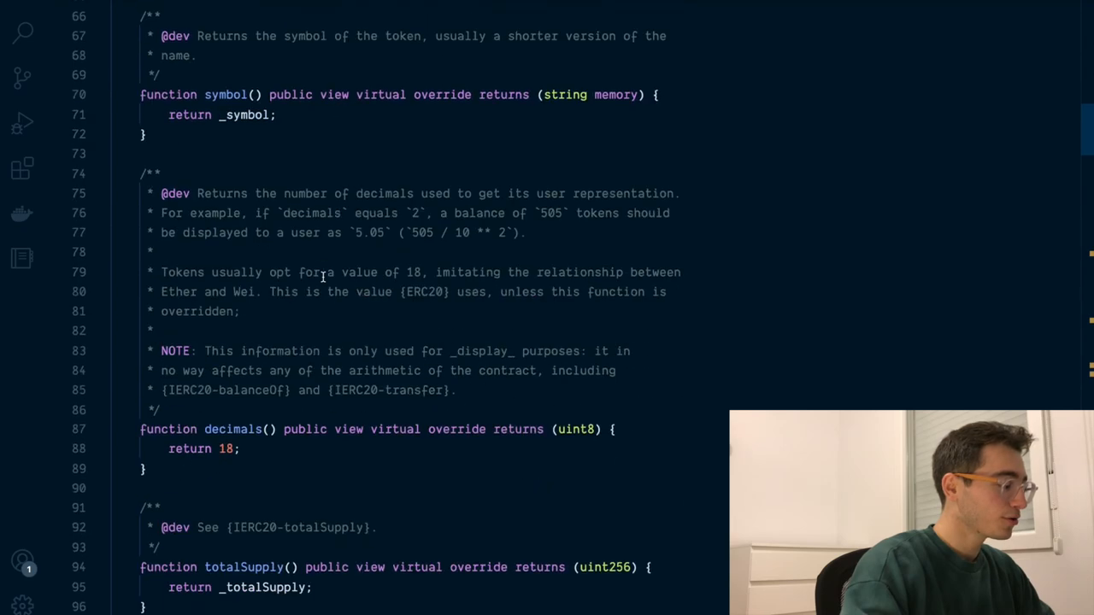
{"action": "scroll", "scroll_direction": "down", "scroll_amount": 3}
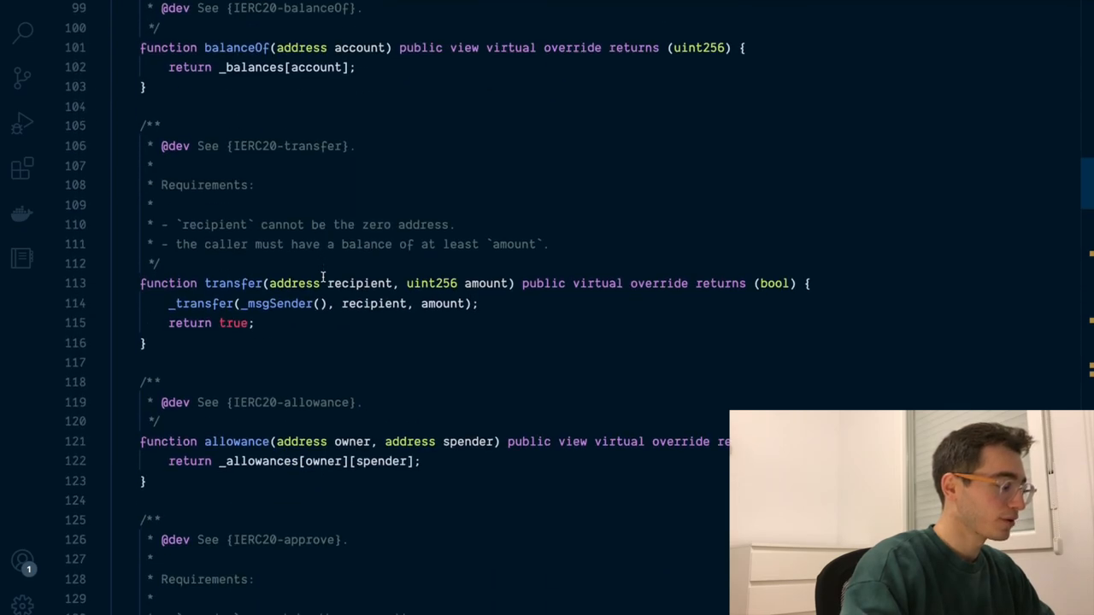
{"action": "scroll", "scroll_direction": "down", "scroll_amount": 3}
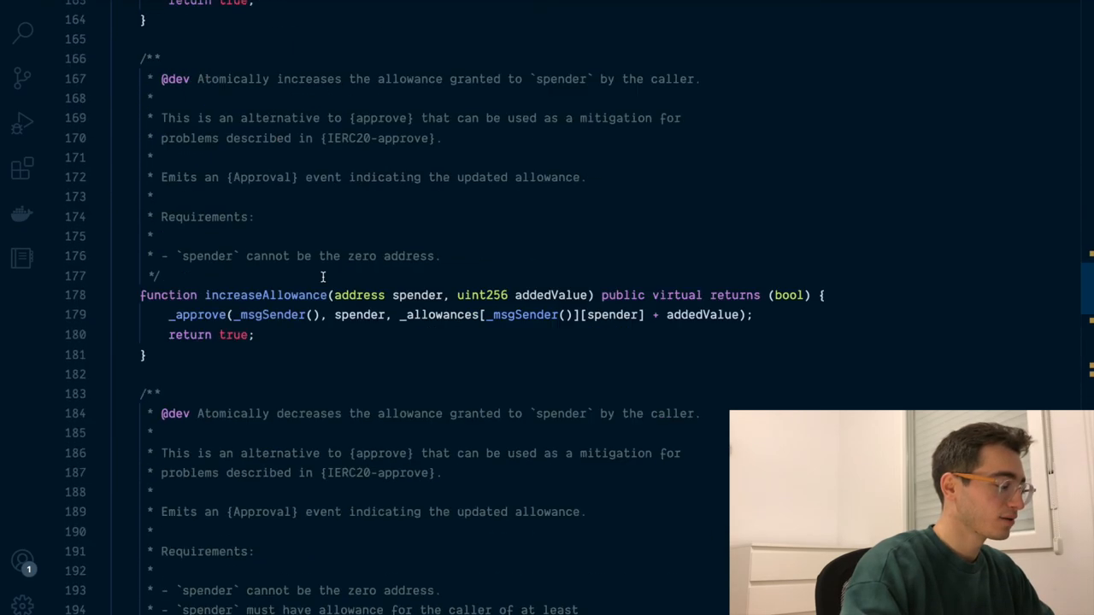
{"action": "scroll", "scroll_direction": "down", "scroll_amount": 3}
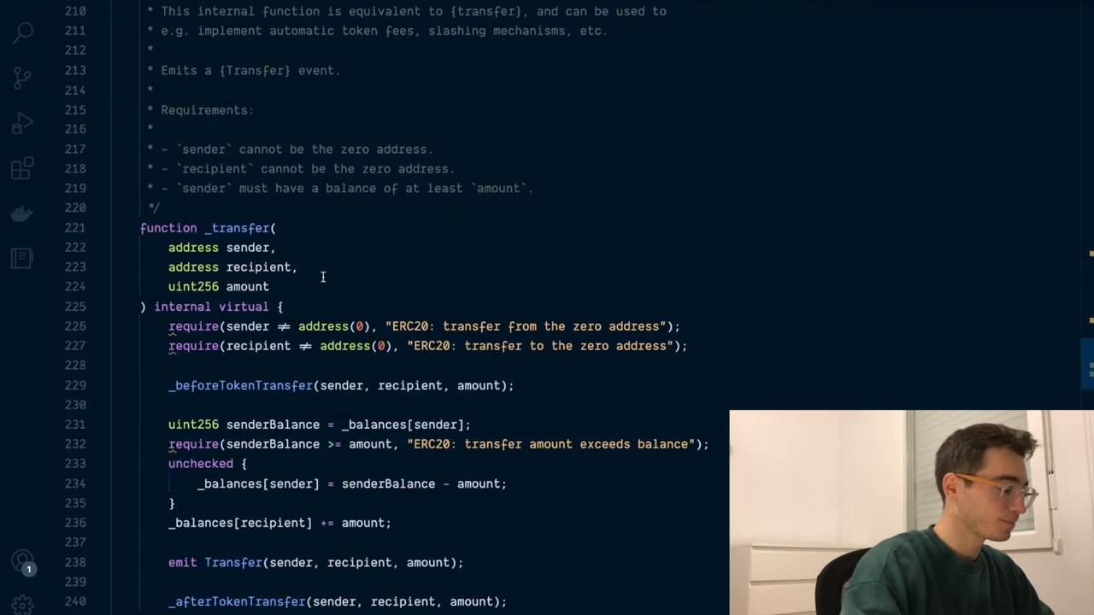
{"action": "scroll", "scroll_direction": "down", "scroll_amount": 3}
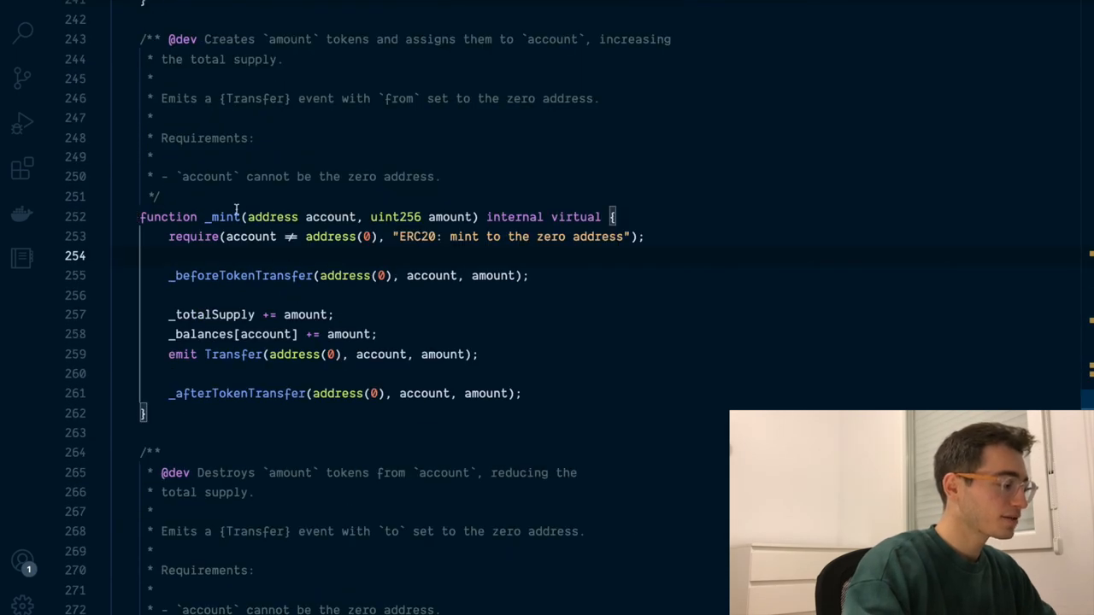
{"action": "mouse_move", "coordinate": [238, 236]}
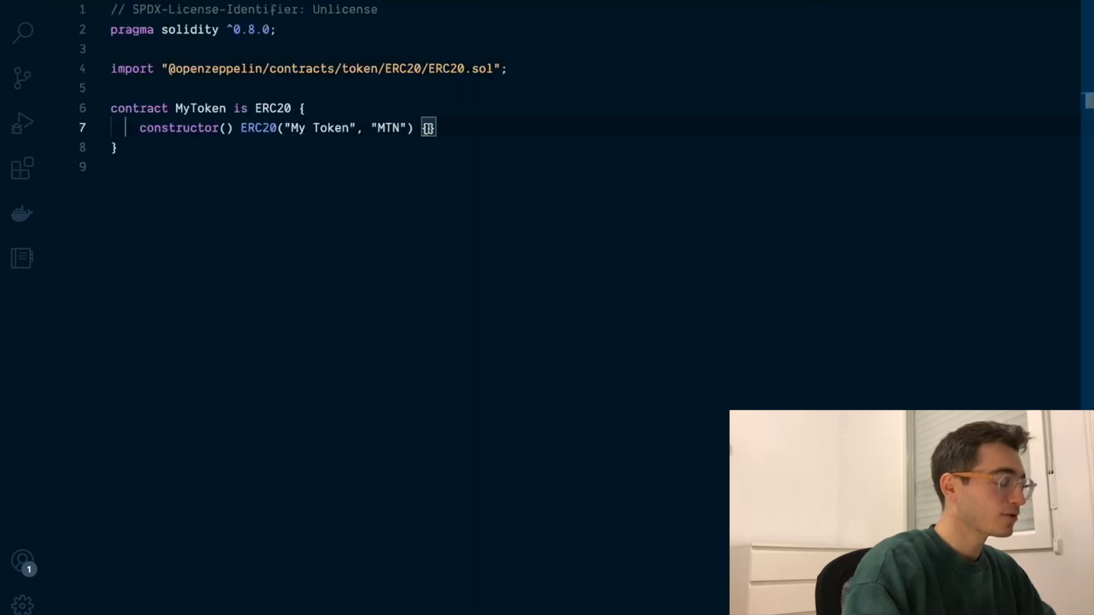
Begin a _mint call in the constructor to mint 1000000 tokens to msg.sender.
{"action": "type", "text": "_"}
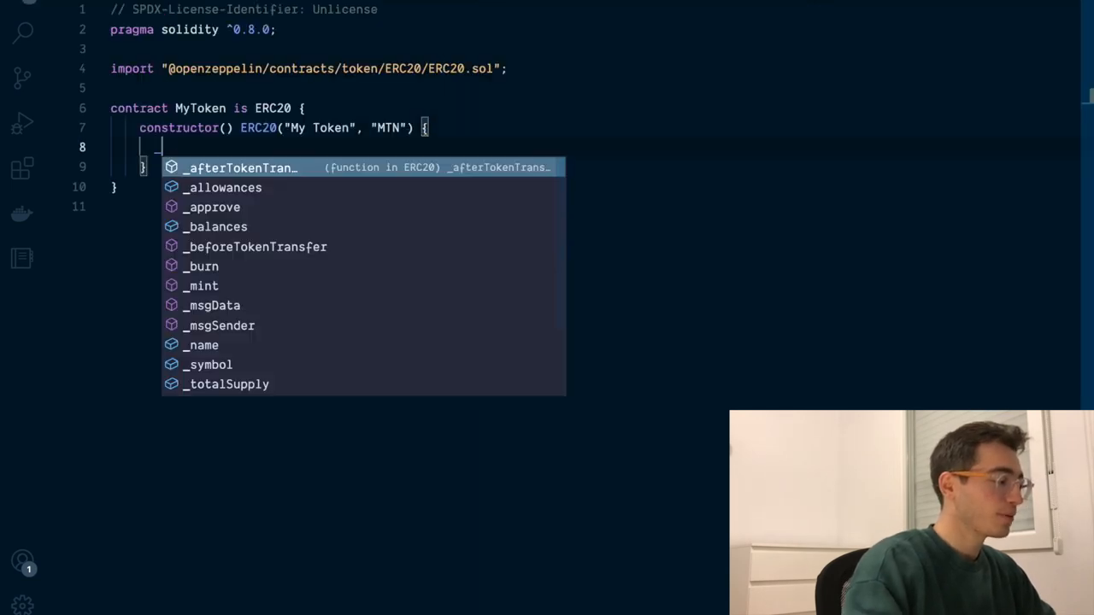
{"action": "type", "text": "mint"}
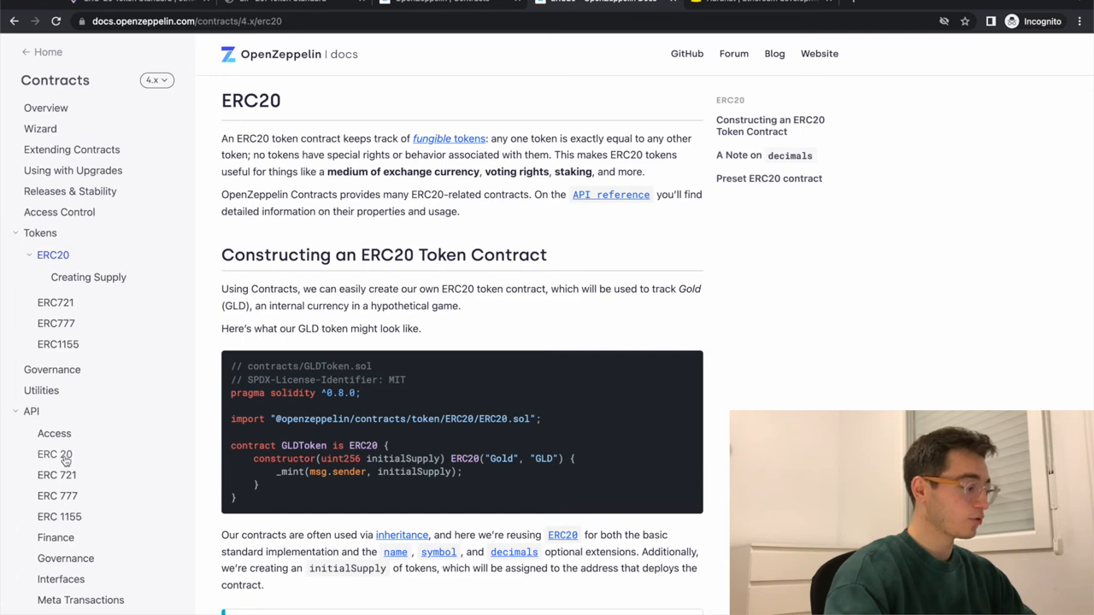
Open the ERC 20 API reference and jump to its ERC20Burnable section.
{"action": "left_click", "coordinate": [54, 454]}
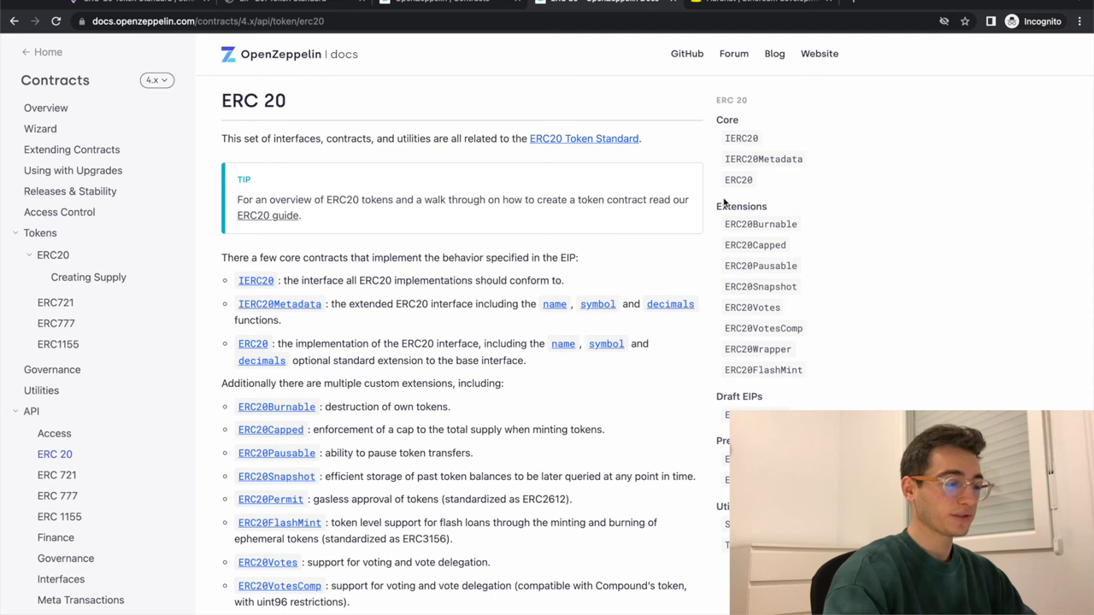
{"action": "mouse_move", "coordinate": [760, 224]}
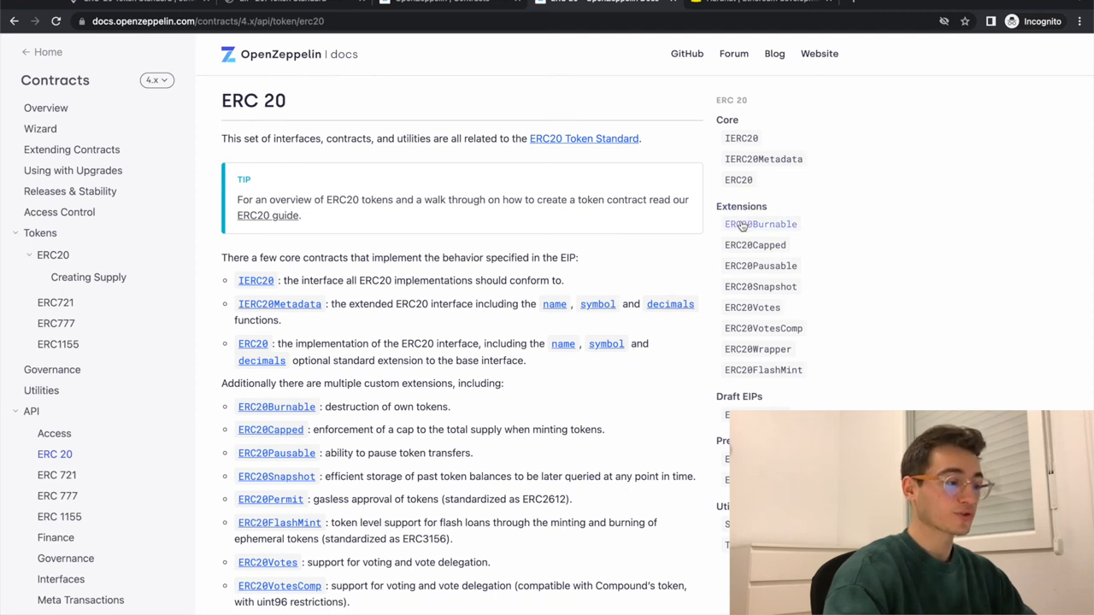
{"action": "left_click", "coordinate": [760, 224]}
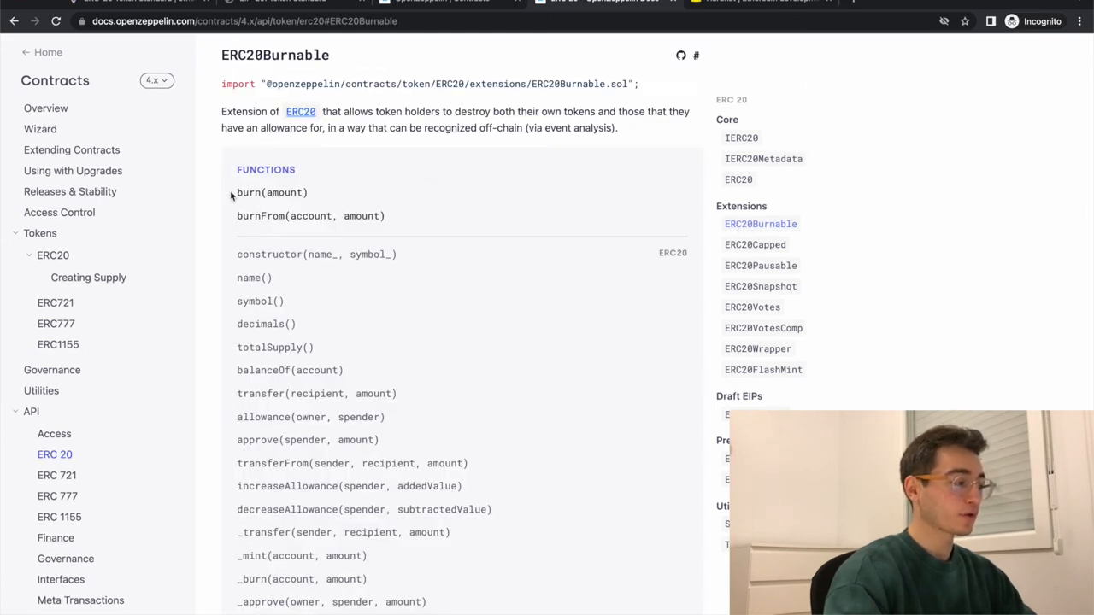
{"action": "mouse_move", "coordinate": [405, 219]}
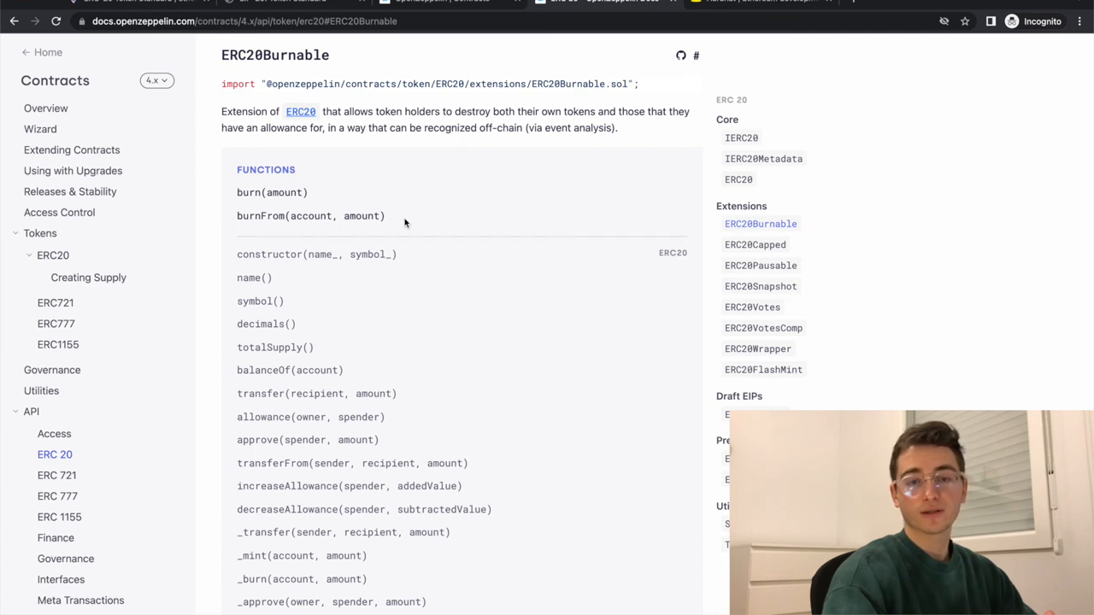
{"action": "mouse_move", "coordinate": [624, 151]}
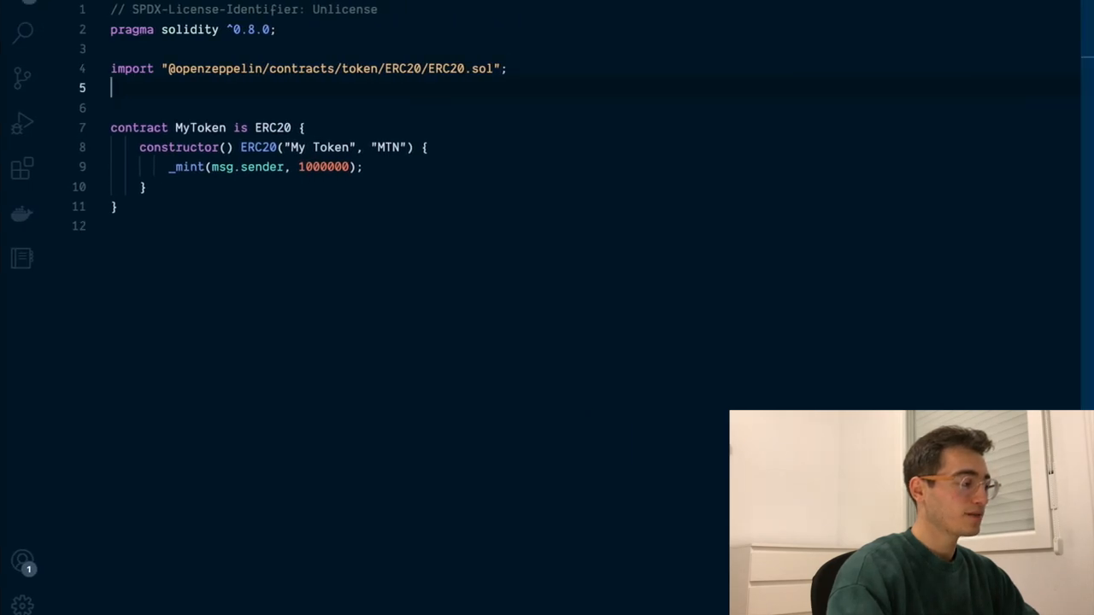
Import ERC20Burnable, add it as MyToken's second parent, and inspect its public burn function.
{"action": "type", "text": "import \"@openzeppelin/contracts/token/ERC20/extensions/ERC20Burnable.sol\";"}
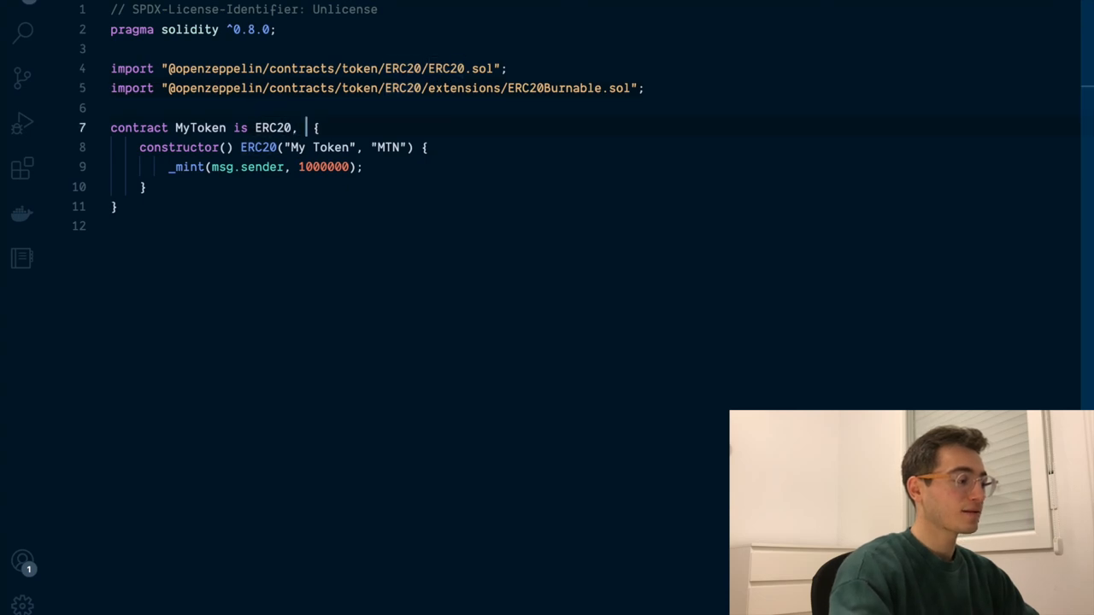
{"action": "type", "text": "ERC20Burnable"}
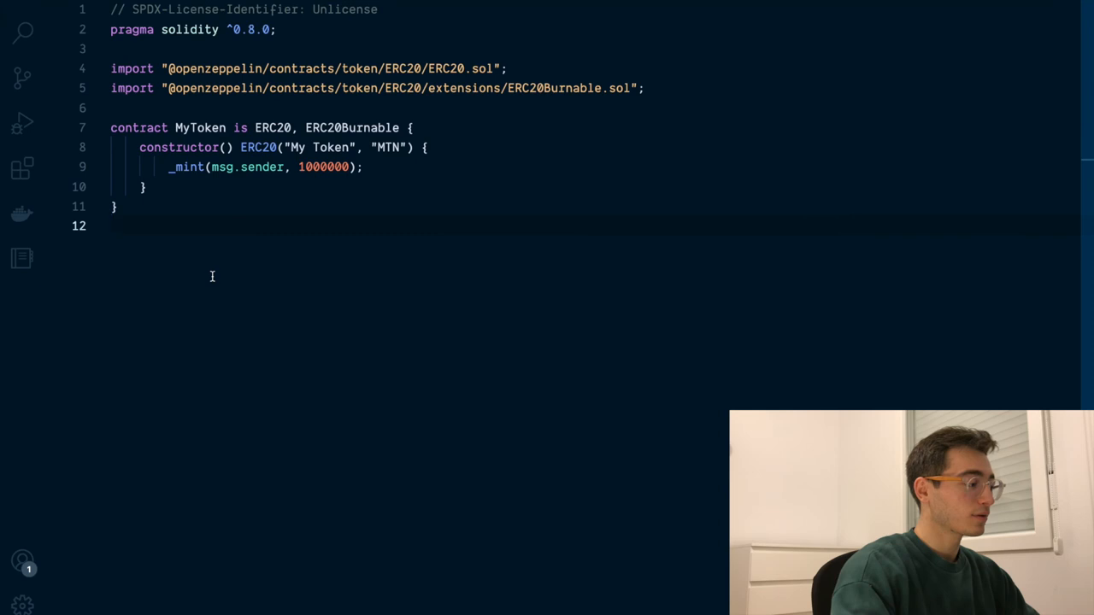
{"action": "left_click", "coordinate": [365, 177]}
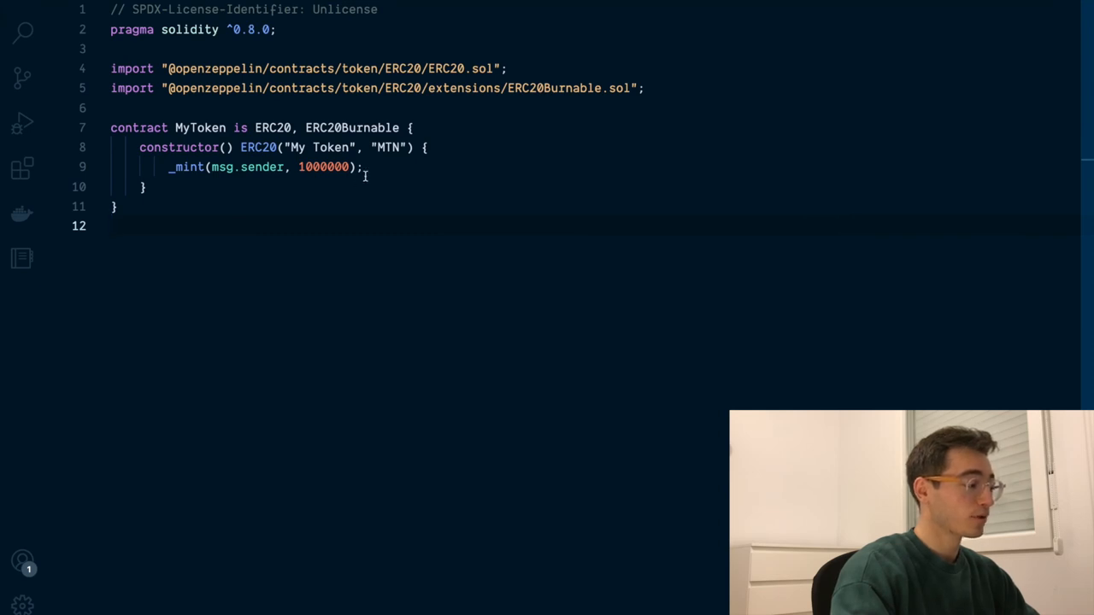
{"action": "type", "text": "burn"}
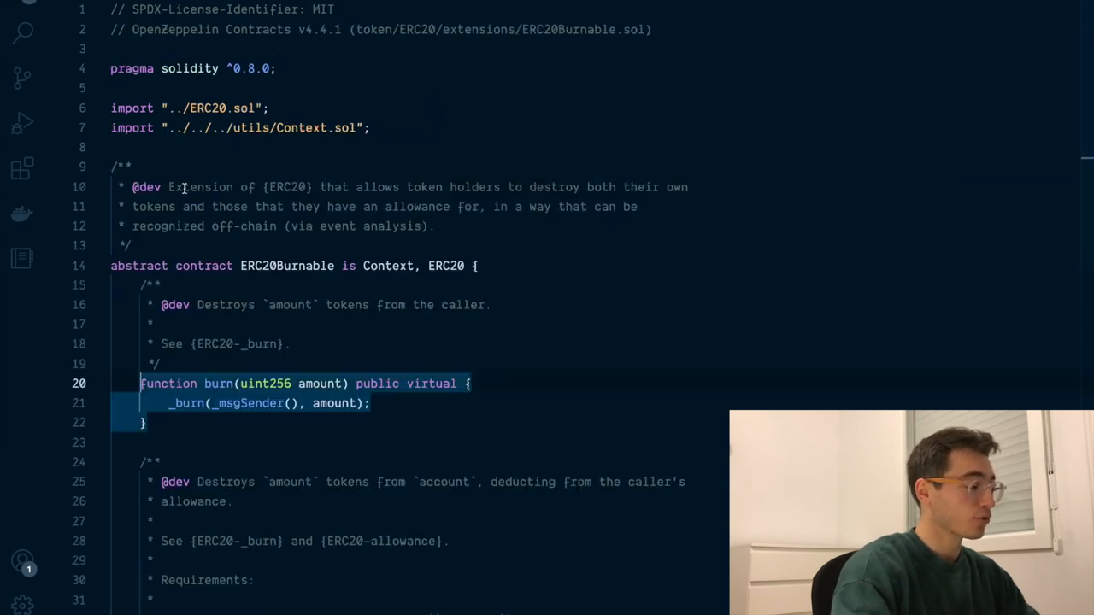
{"action": "double_click", "coordinate": [377, 383]}
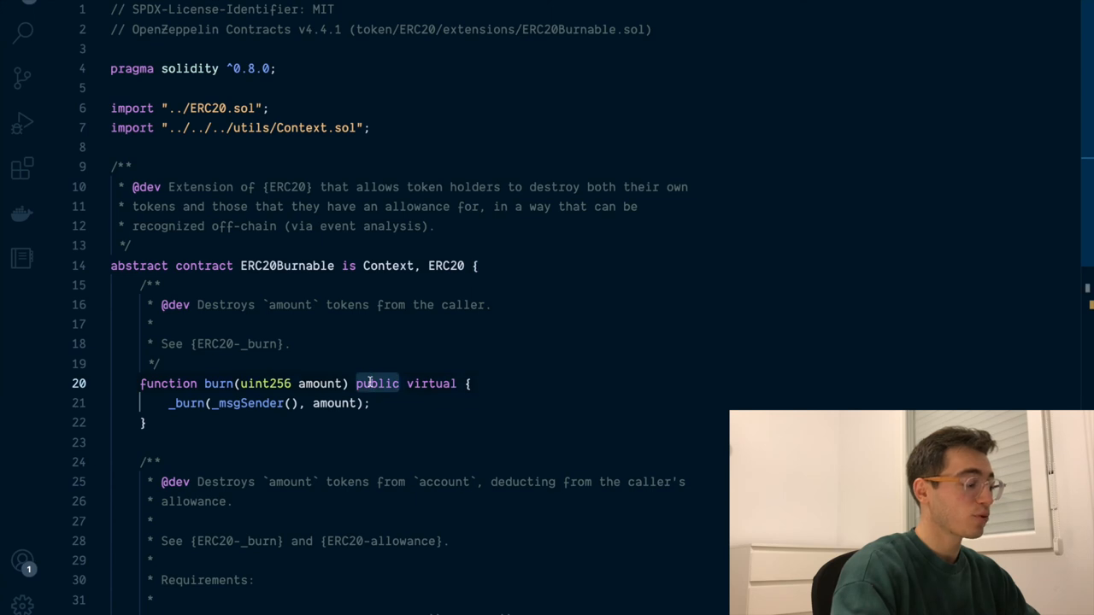